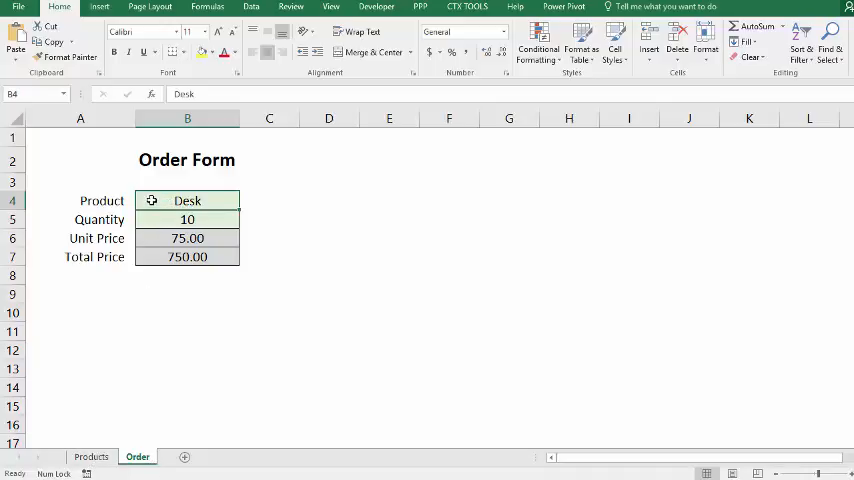
Check the Quantity cell on the finished order form, then switch to the Products sheet
left_click(187, 219)
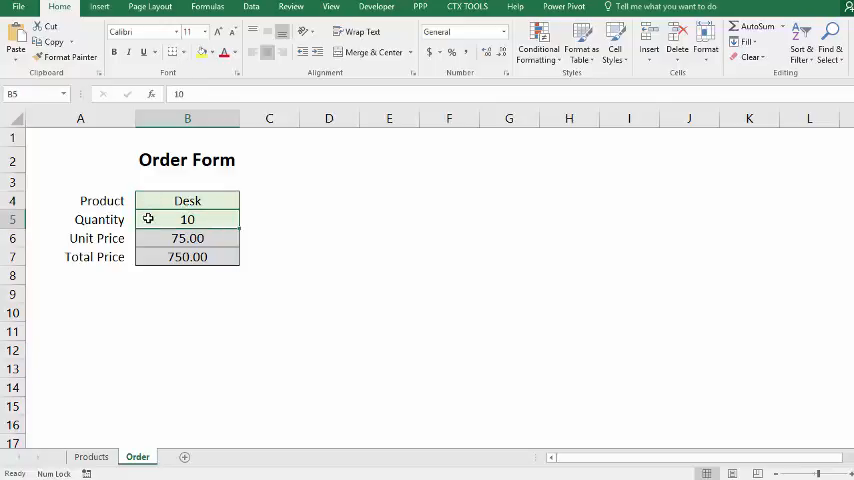
mouse_move(148, 238)
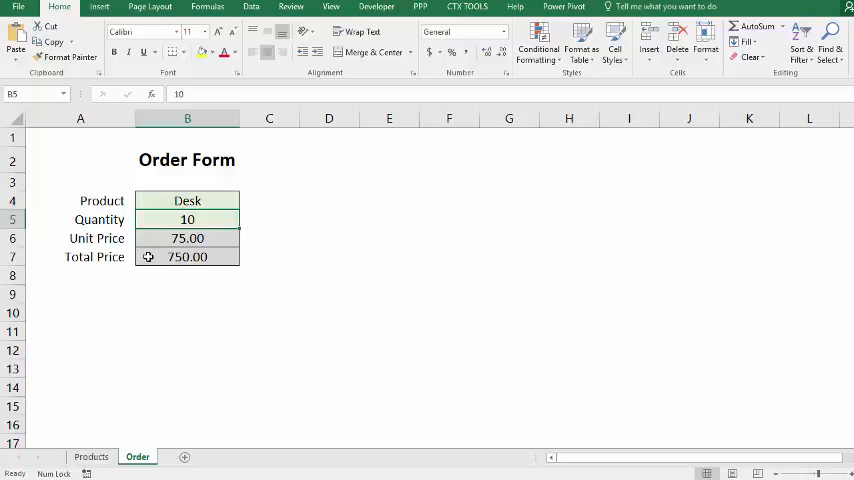
mouse_move(144, 262)
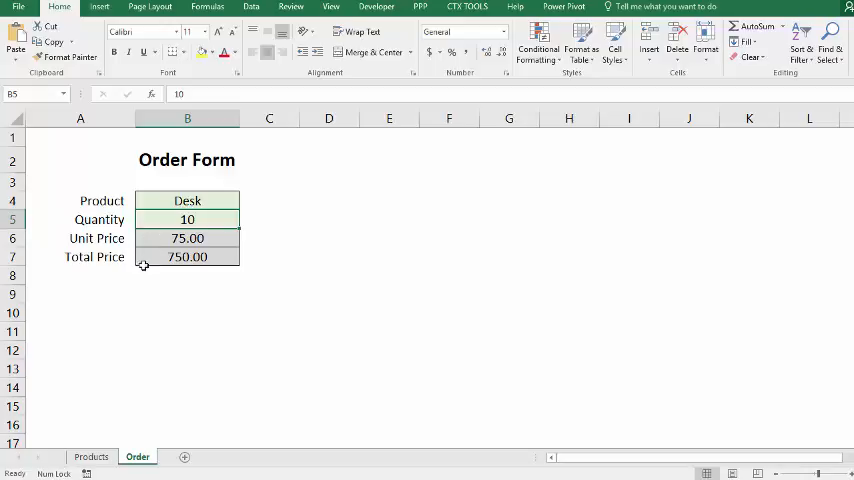
left_click(91, 456)
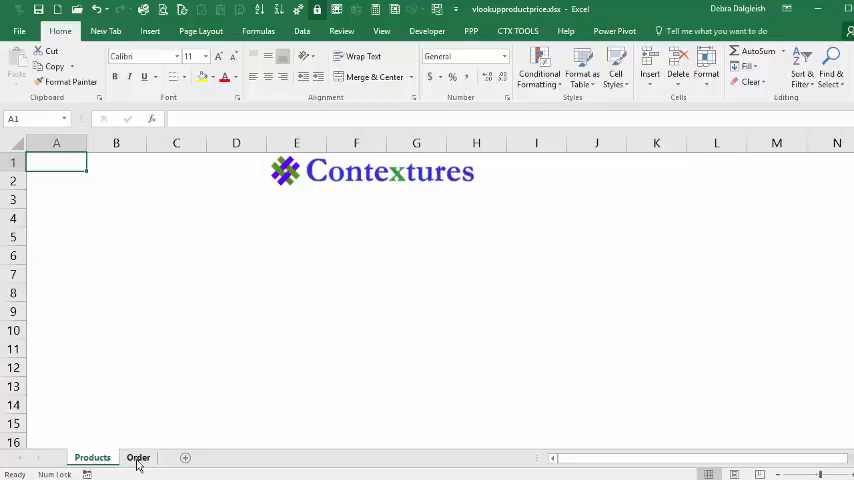
Enter Product and Price headings with Paper 5, Lamp 15, Desk 75, Pencil 0.5
left_click(92, 457)
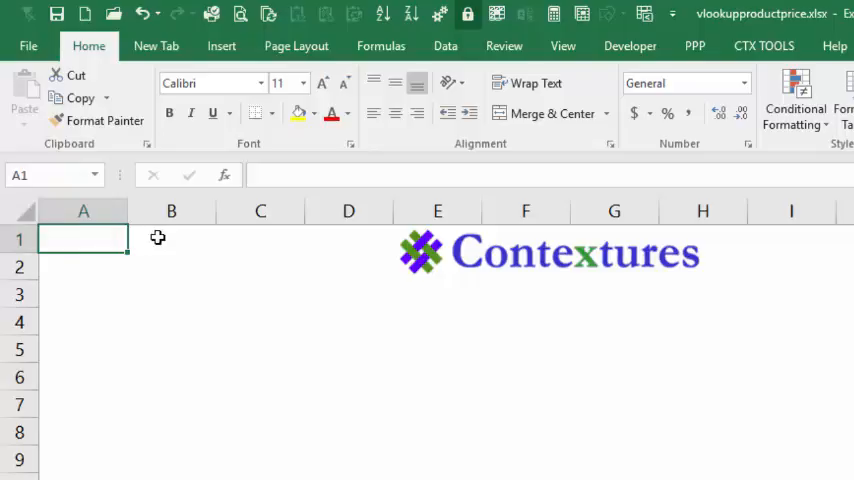
type("Price")
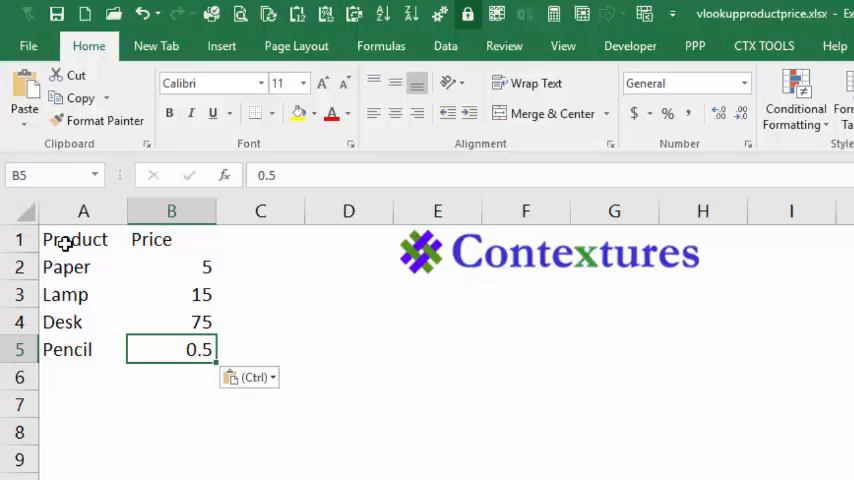
Format the product list as a dark-header-style table with headers
left_click(83, 239)
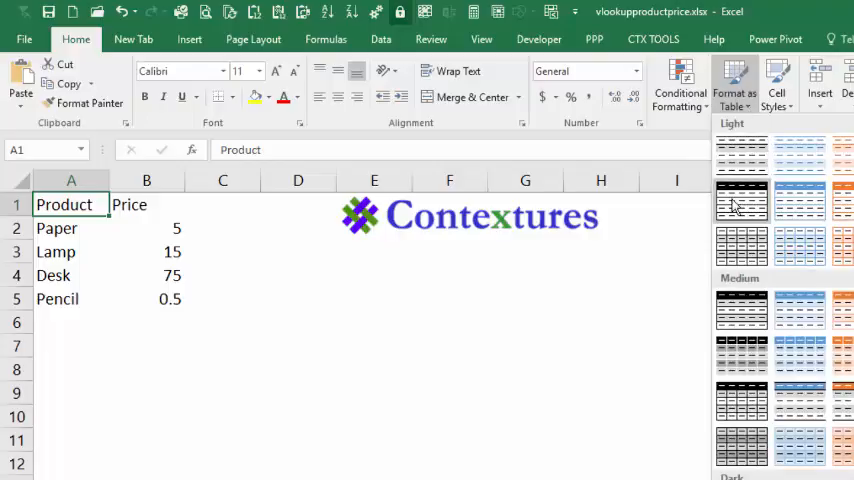
left_click(742, 202)
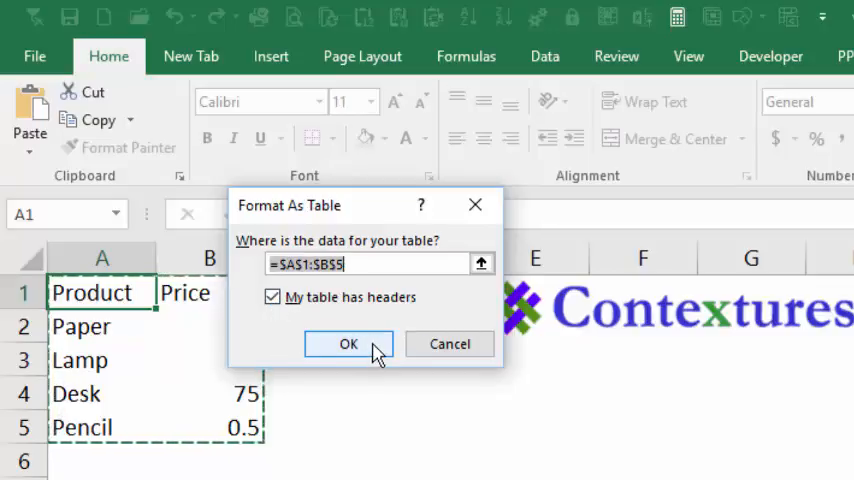
left_click(348, 343)
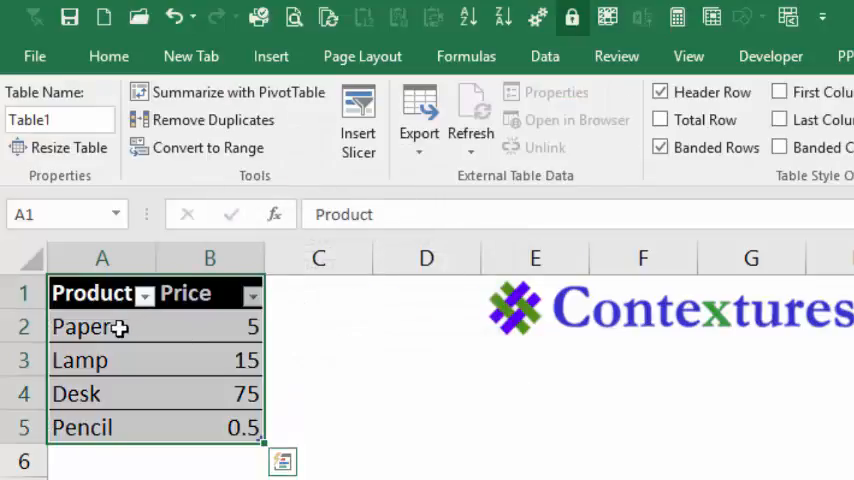
mouse_move(218, 320)
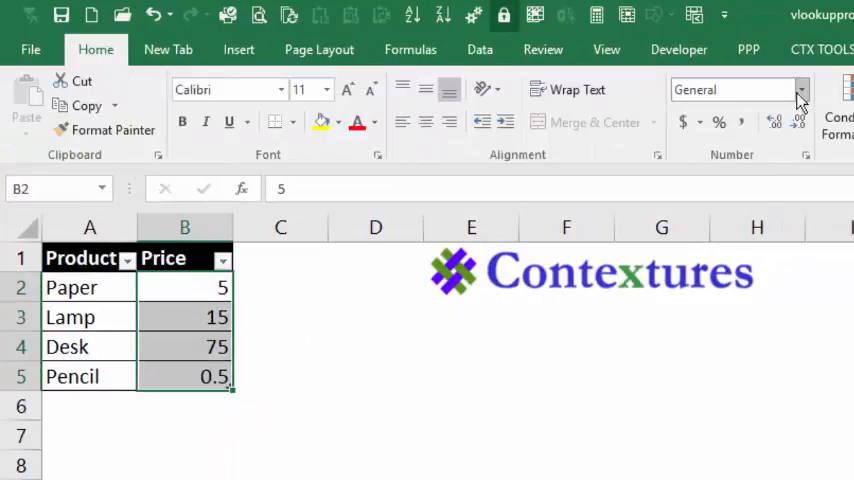
Apply Number format to the prices so they read 5.00, 15.00, 75.00, 0.50
left_click(800, 90)
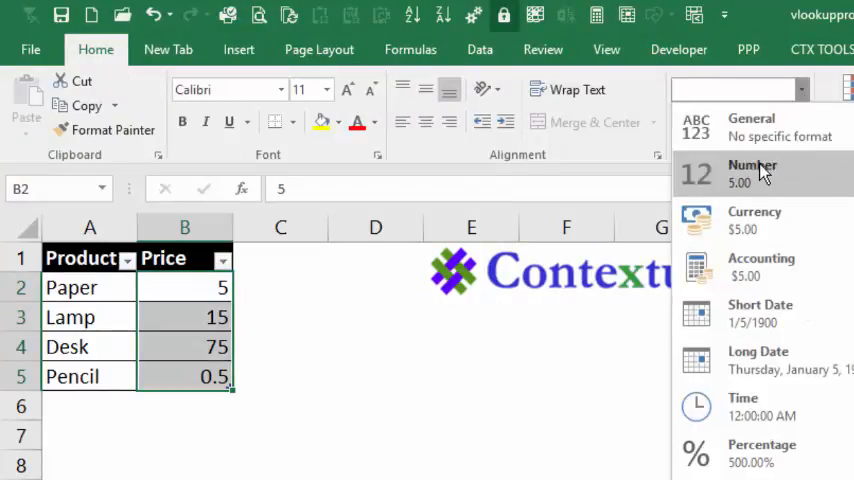
left_click(752, 170)
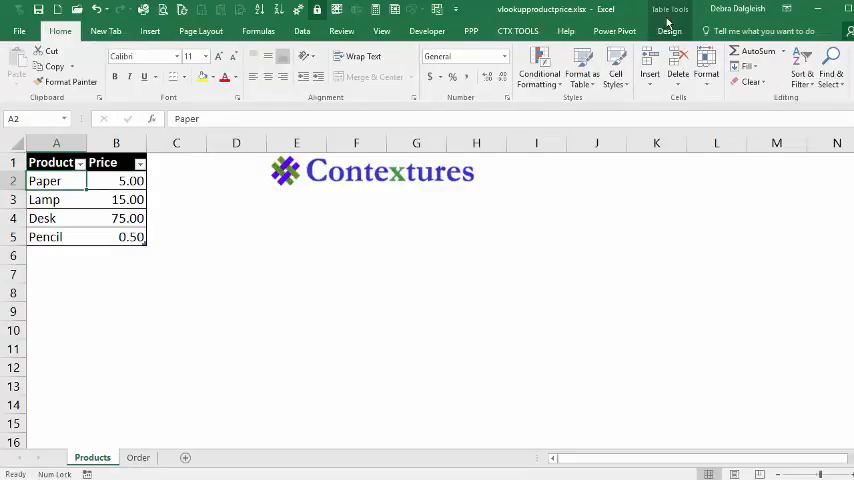
Name the product table tblProduct and move to the Order sheet
left_click(669, 30)
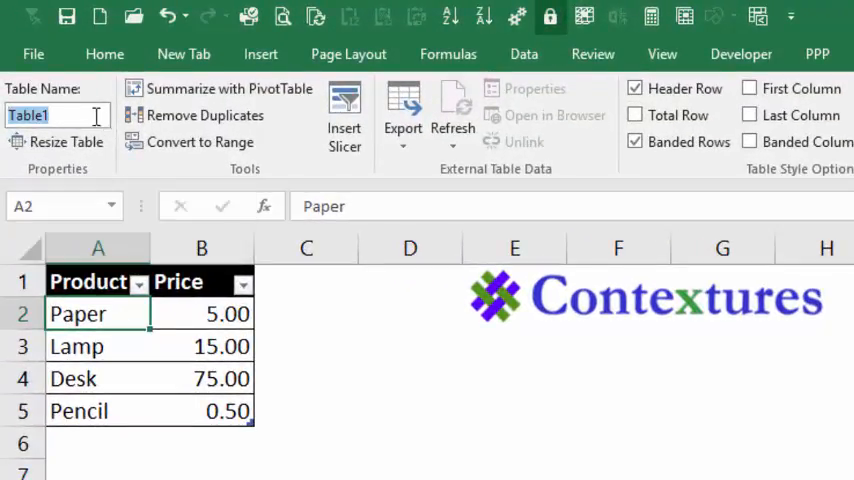
mouse_move(65, 115)
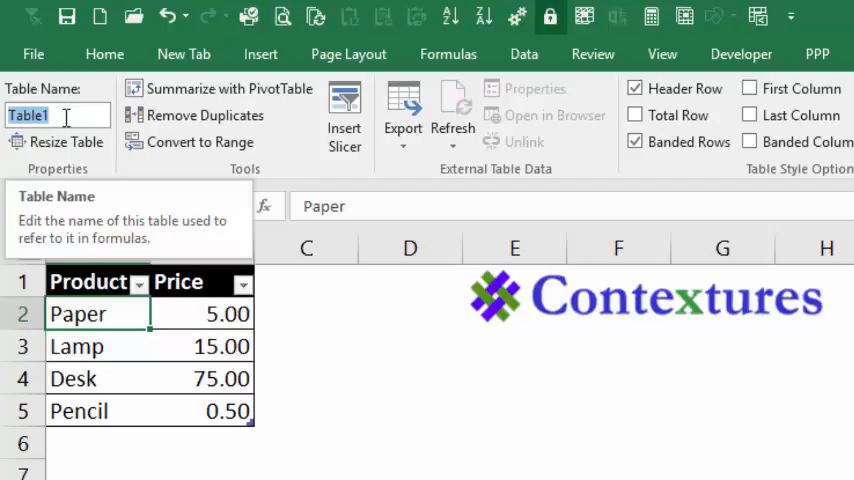
type("tblProduct")
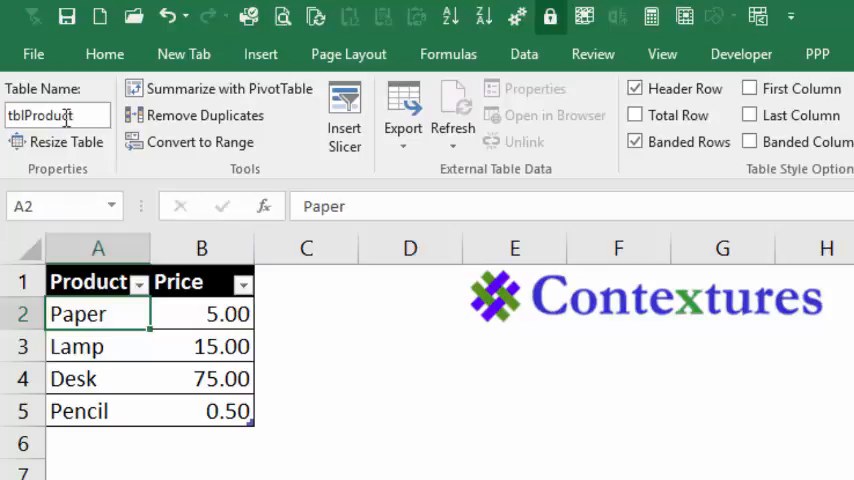
left_click(138, 457)
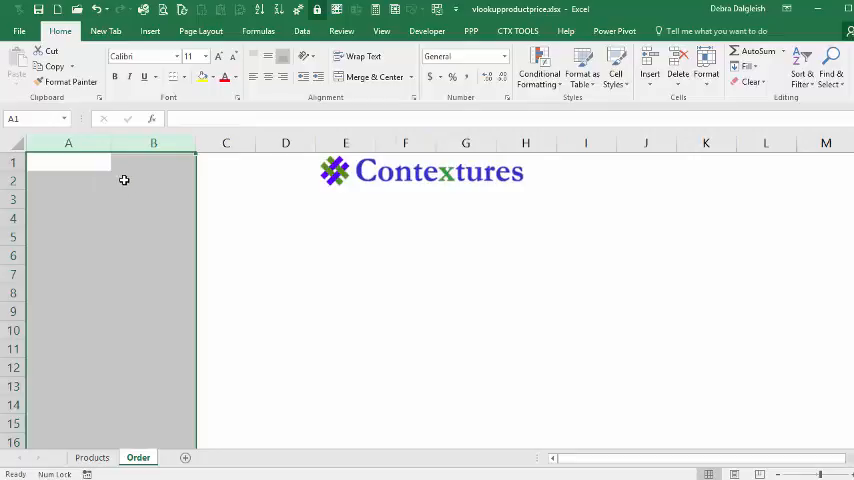
Type the Order Form title in B2 and select the label cells in column A
left_click(153, 179)
type("Order Form")
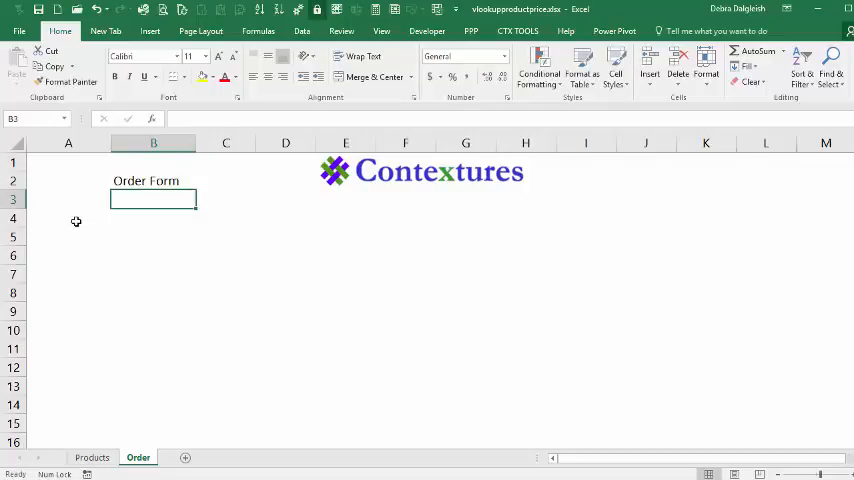
left_click(68, 218)
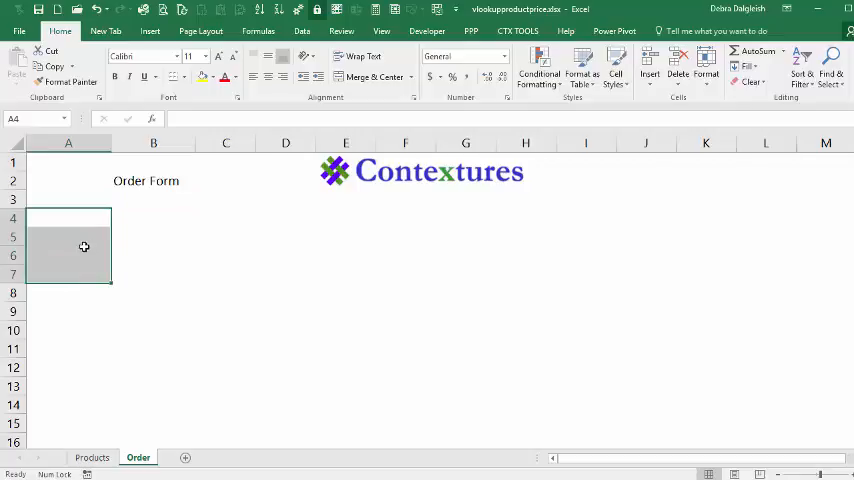
mouse_move(87, 232)
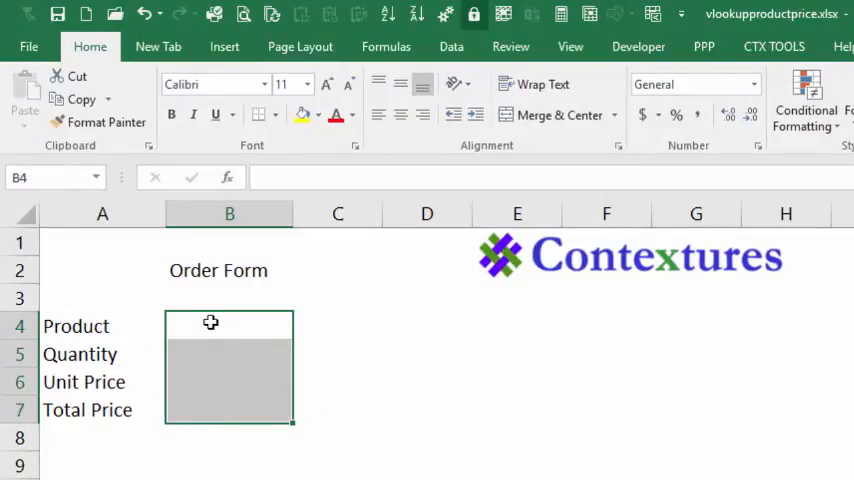
mouse_move(212, 354)
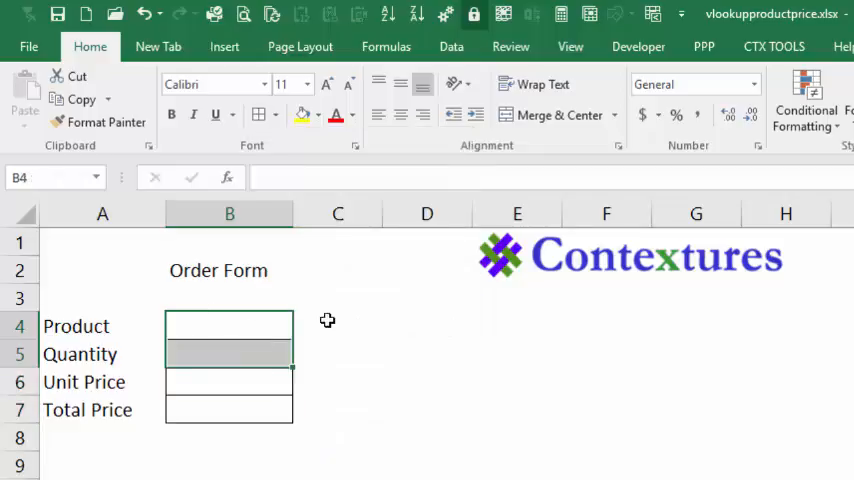
Shade the Product and Quantity cells green and the price cells grey
left_click(305, 114)
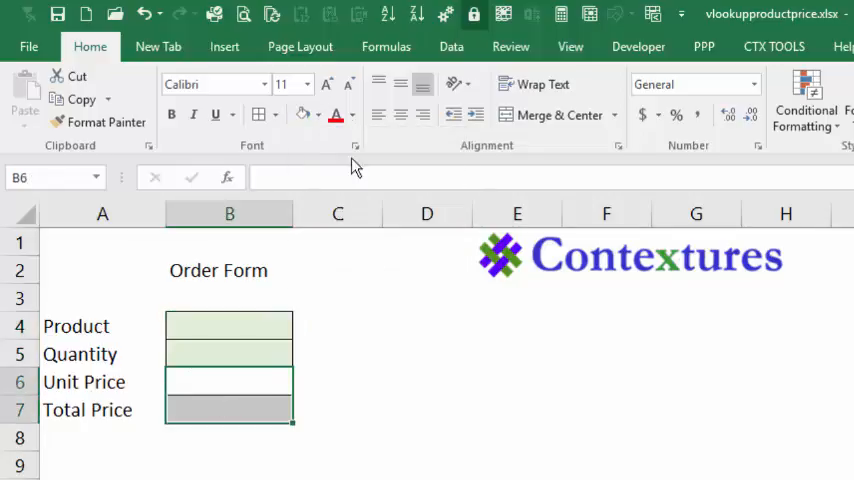
left_click(330, 114)
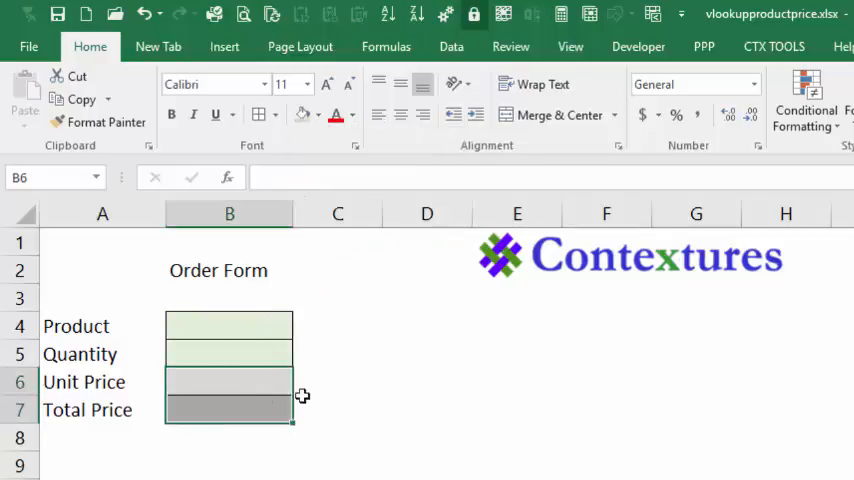
mouse_move(250, 418)
type("Desk")
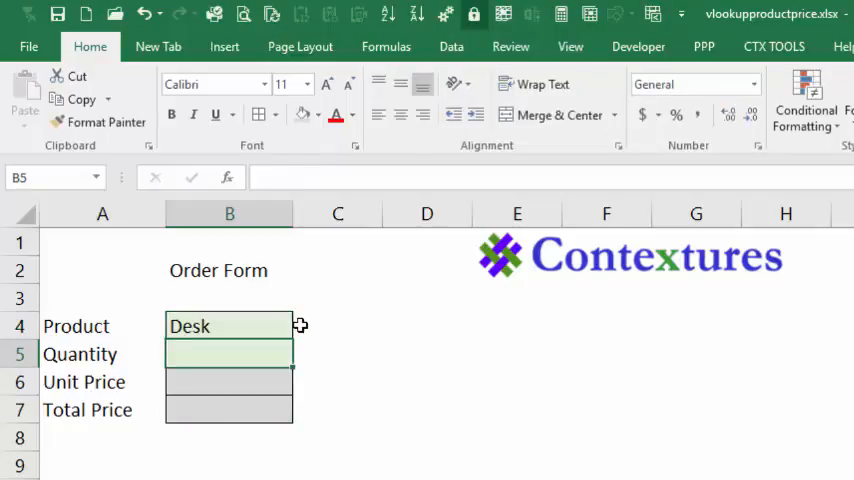
Enter 10 as the quantity in B5
type("10")
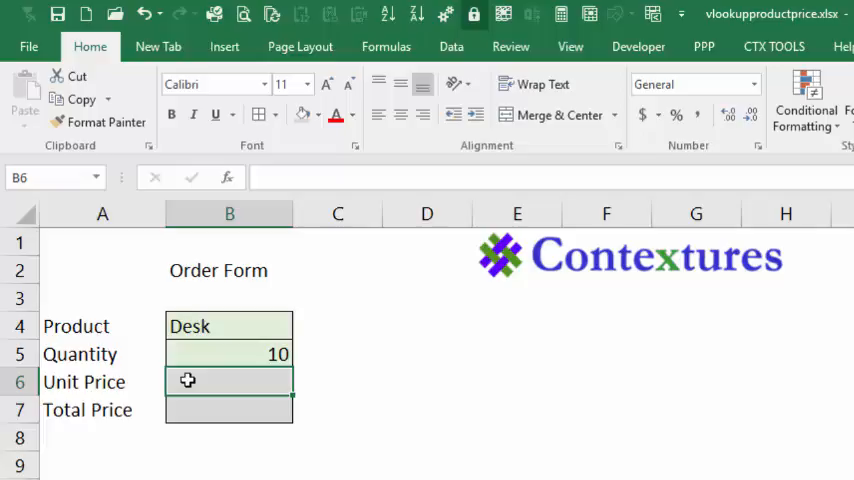
Type =VLOOKUP(B4,tblProduct,2,FALSE) in B6 for the Unit Price
type("=")
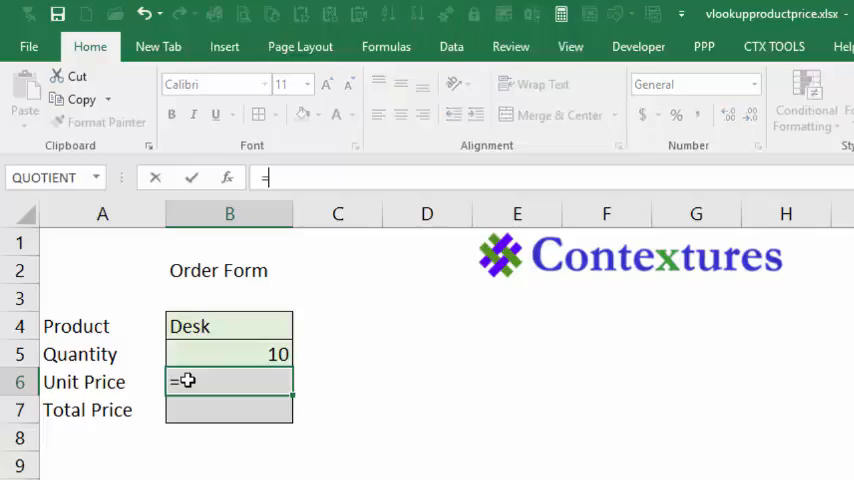
type("v")
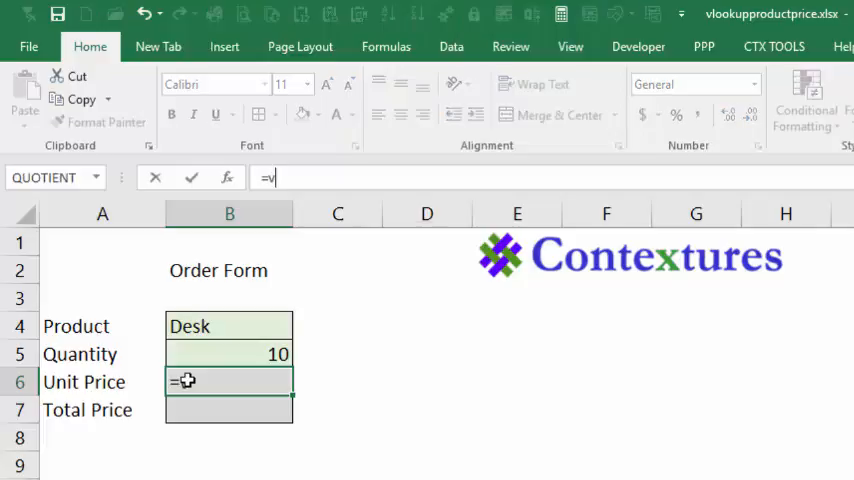
type("l")
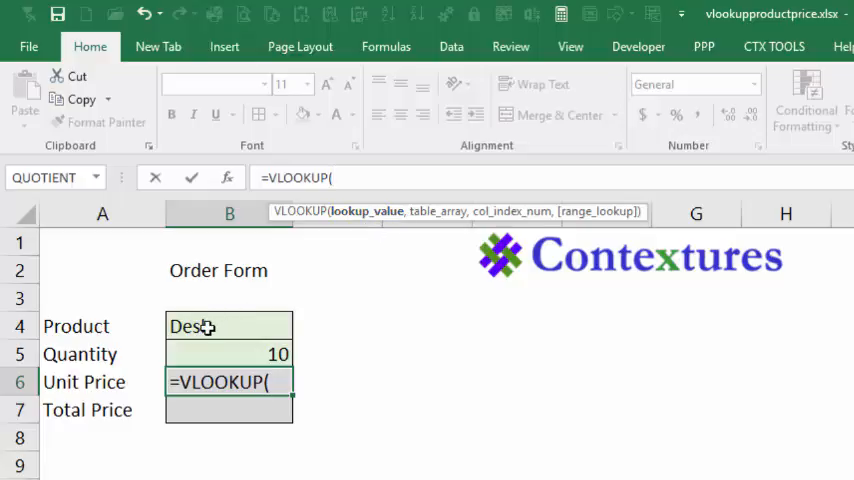
left_click(229, 326)
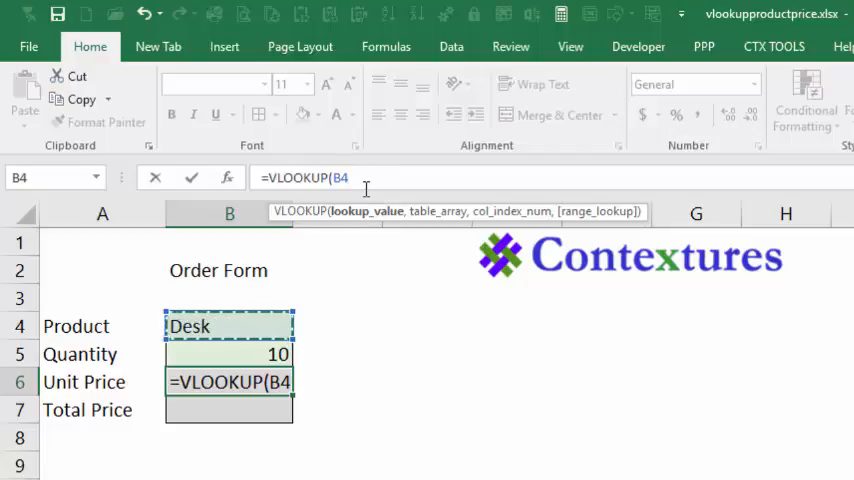
type(",tblProduct,")
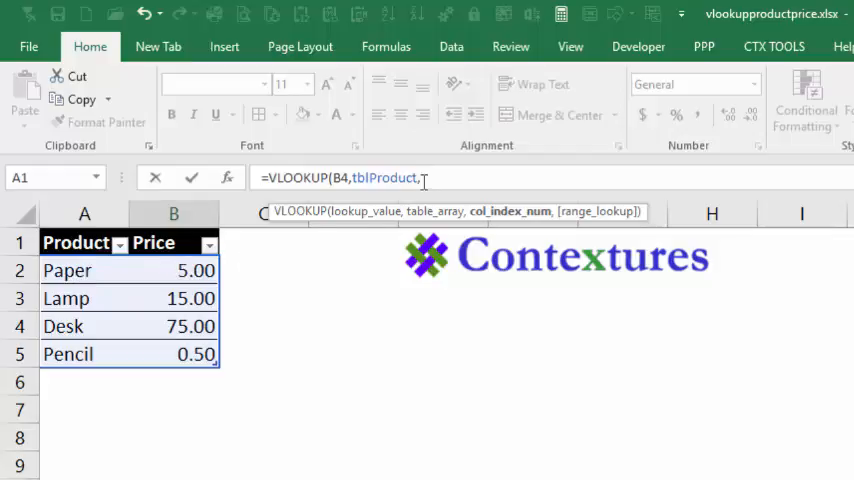
type("2")
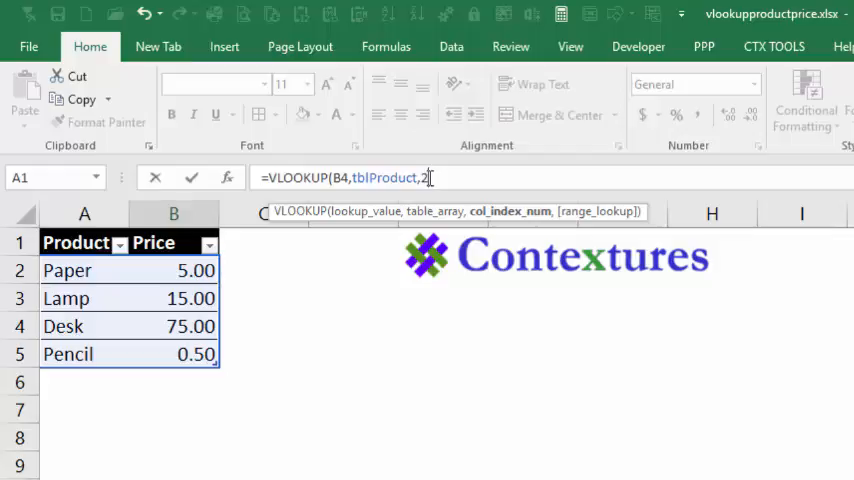
type(",")
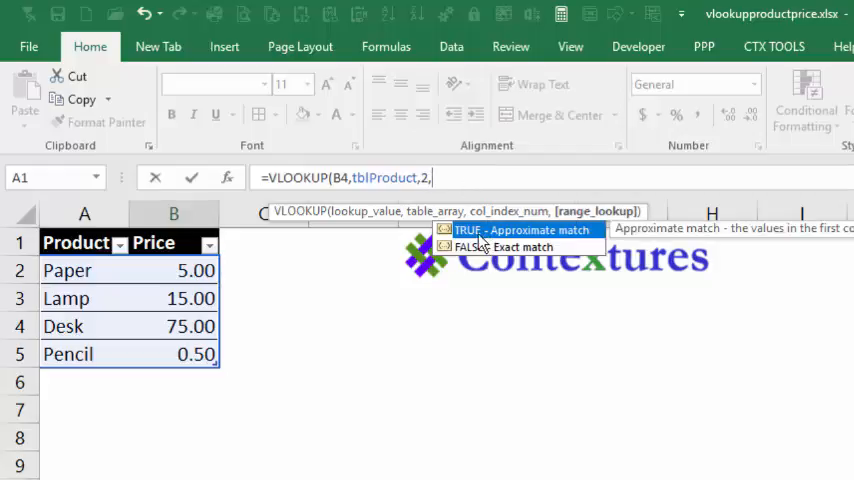
mouse_move(565, 240)
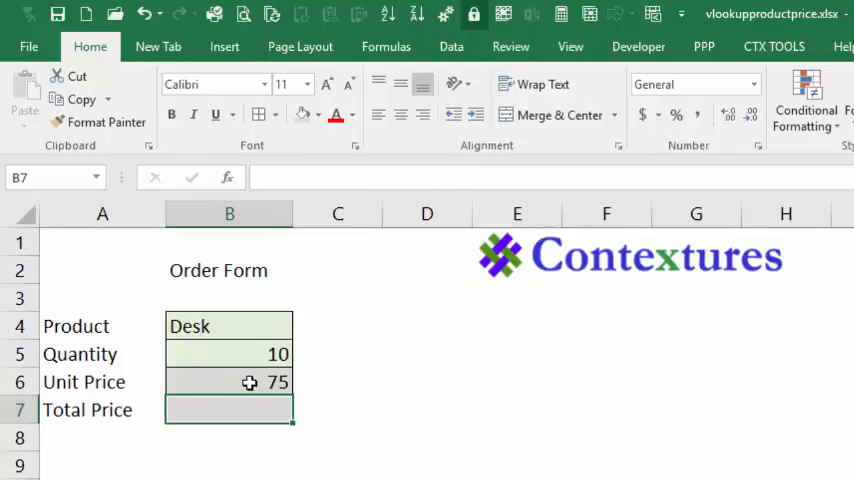
Switch to the Products sheet to review the tblProduct price table
left_click(229, 382)
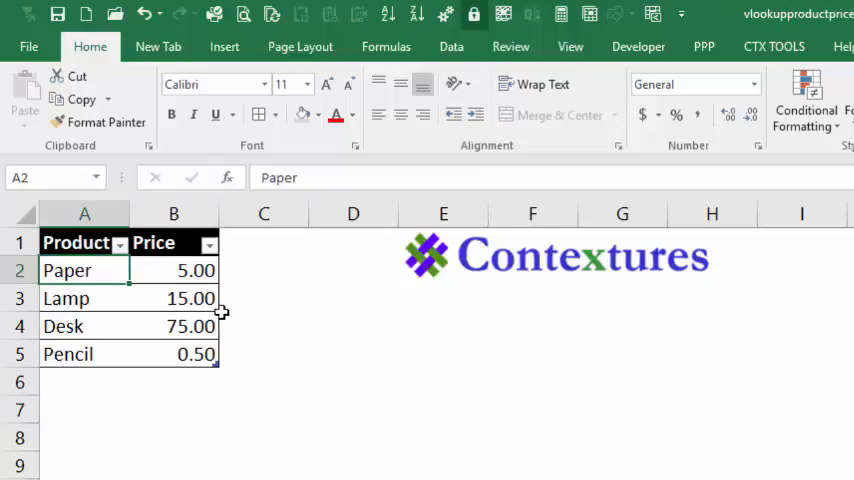
mouse_move(195, 296)
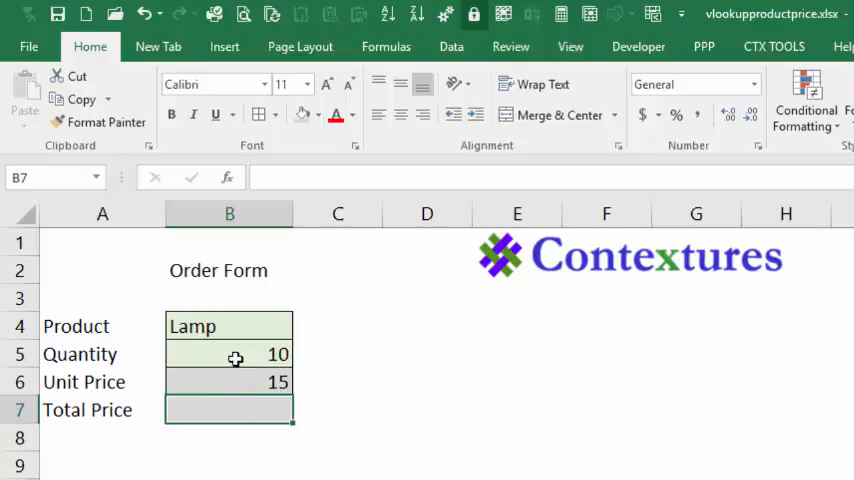
mouse_move(214, 408)
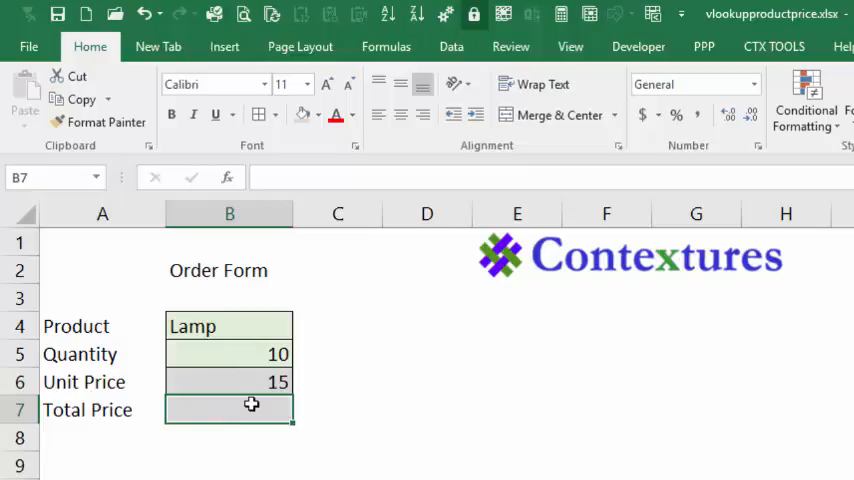
Enter =B5*B6 in B7 so Total Price shows 150 for 10 Lamps
left_click(229, 354)
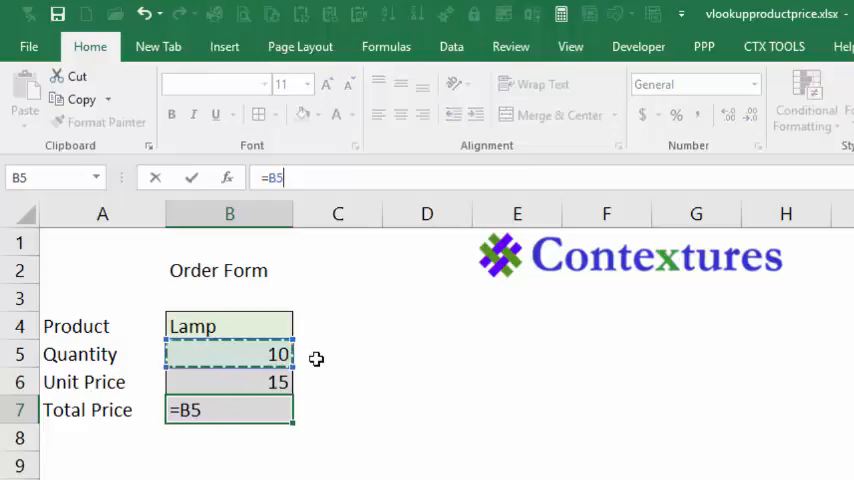
type("*")
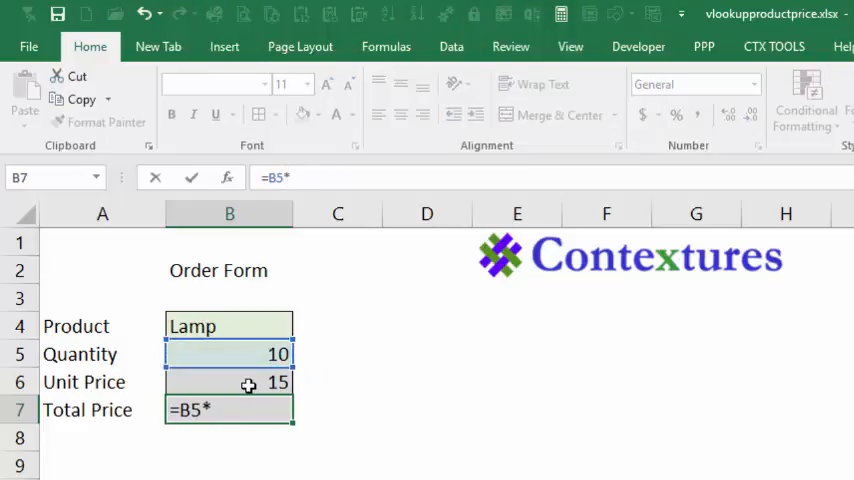
left_click(229, 382)
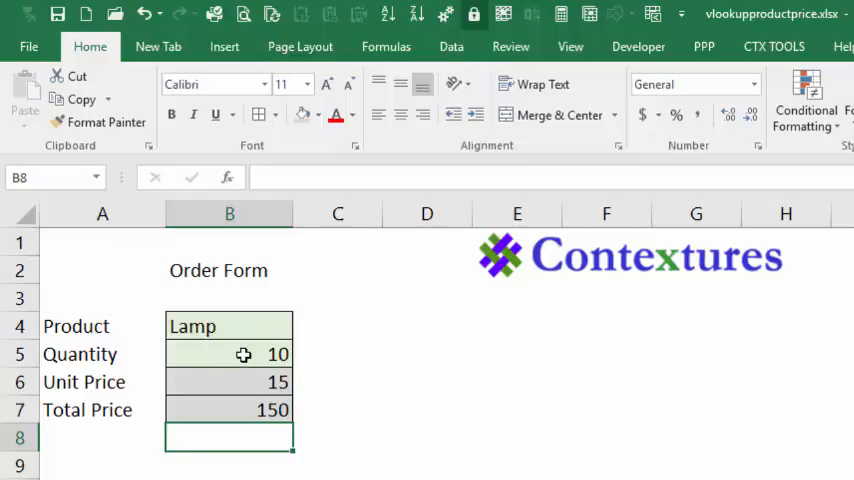
mouse_move(238, 414)
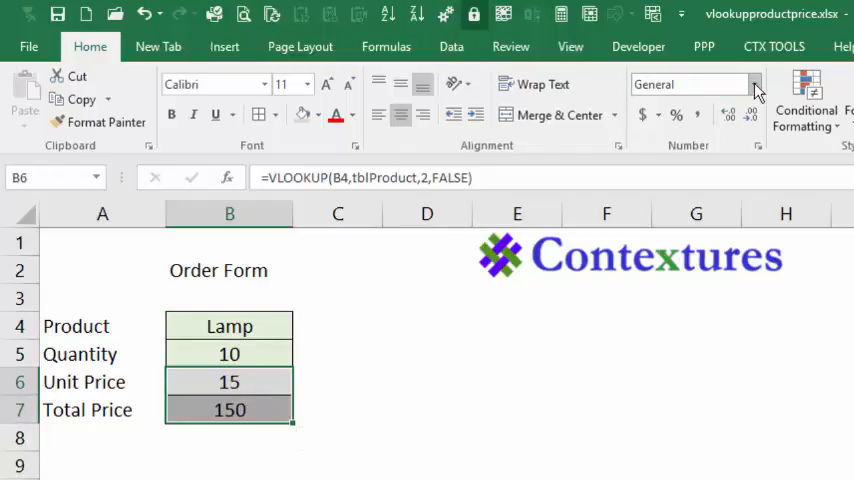
Show prices as 15.00 and 150.00, bold the Order Form title, and right-align labels A4:A7
left_click(750, 84)
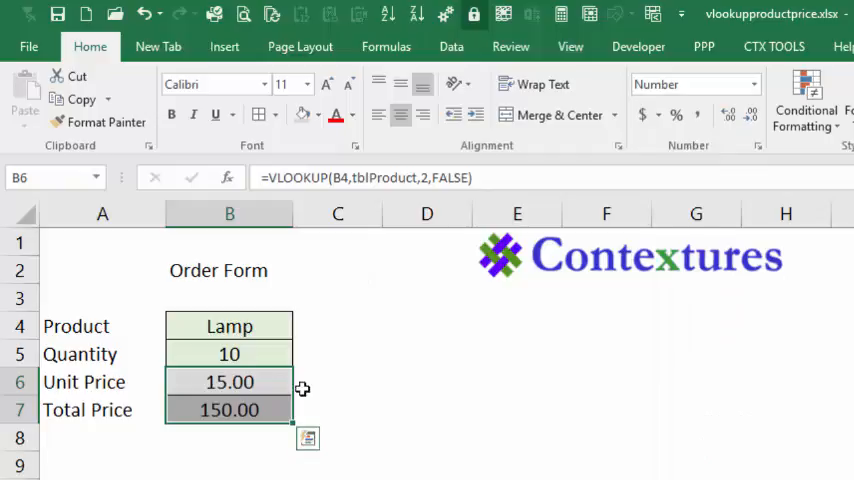
left_click(229, 270)
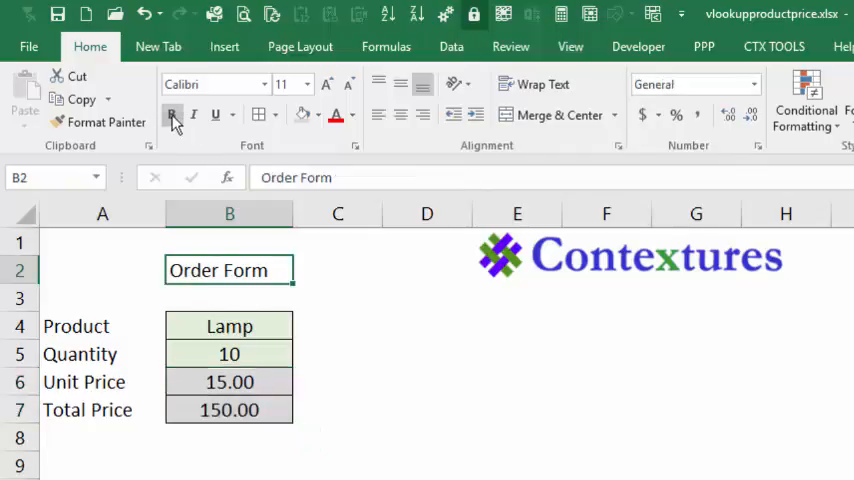
left_click(172, 114)
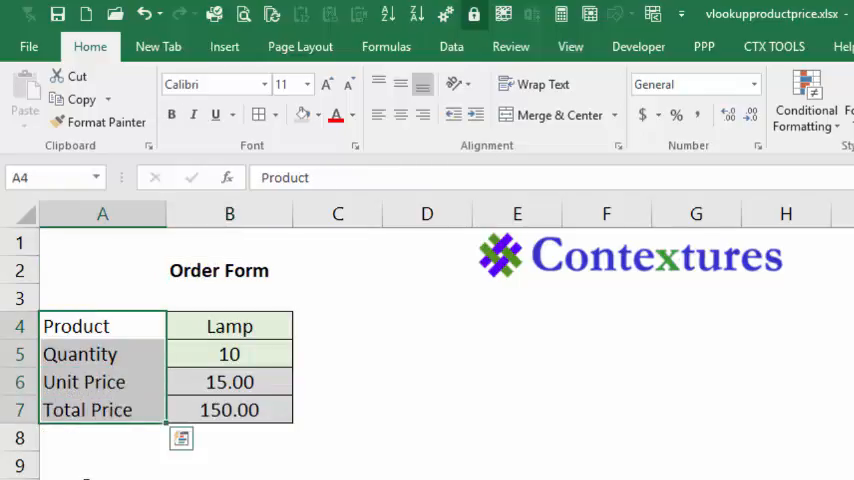
mouse_move(154, 315)
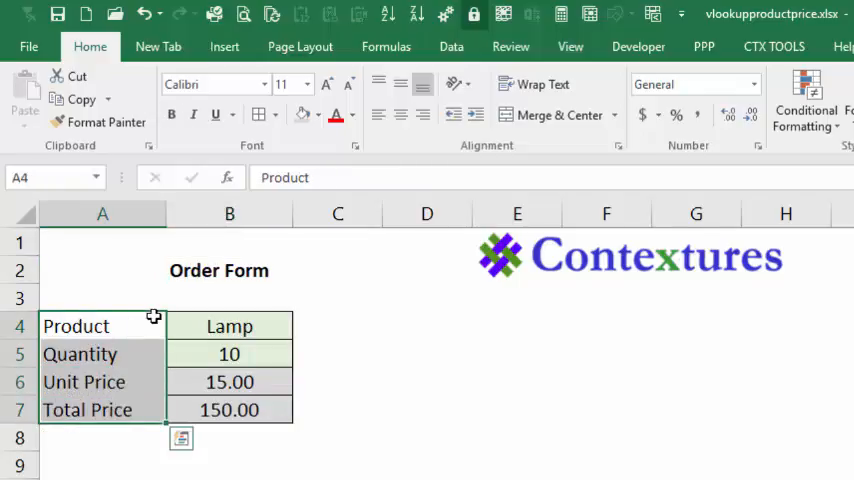
left_click(422, 114)
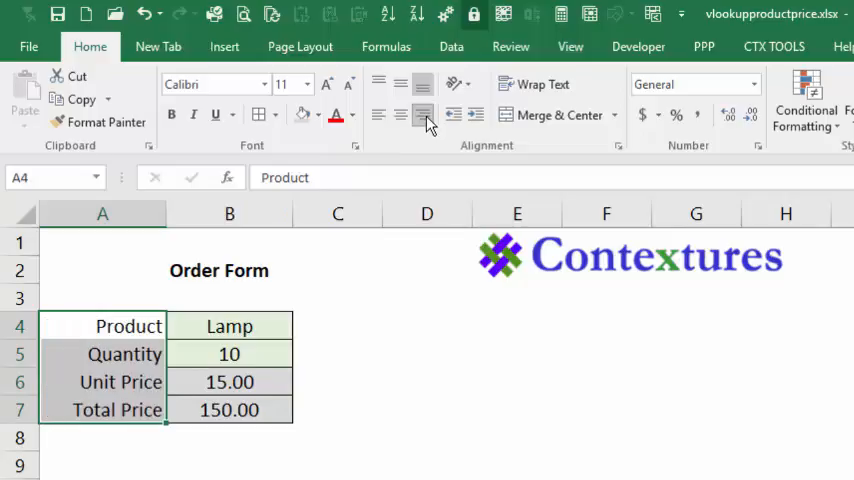
mouse_move(475, 114)
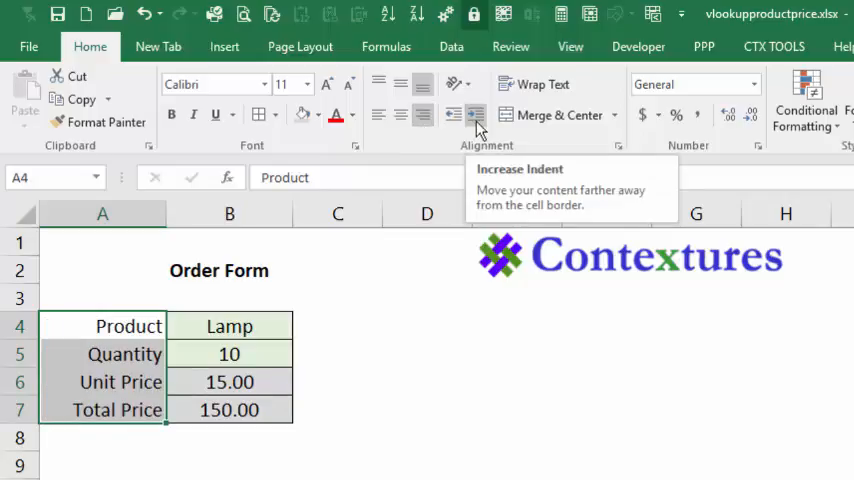